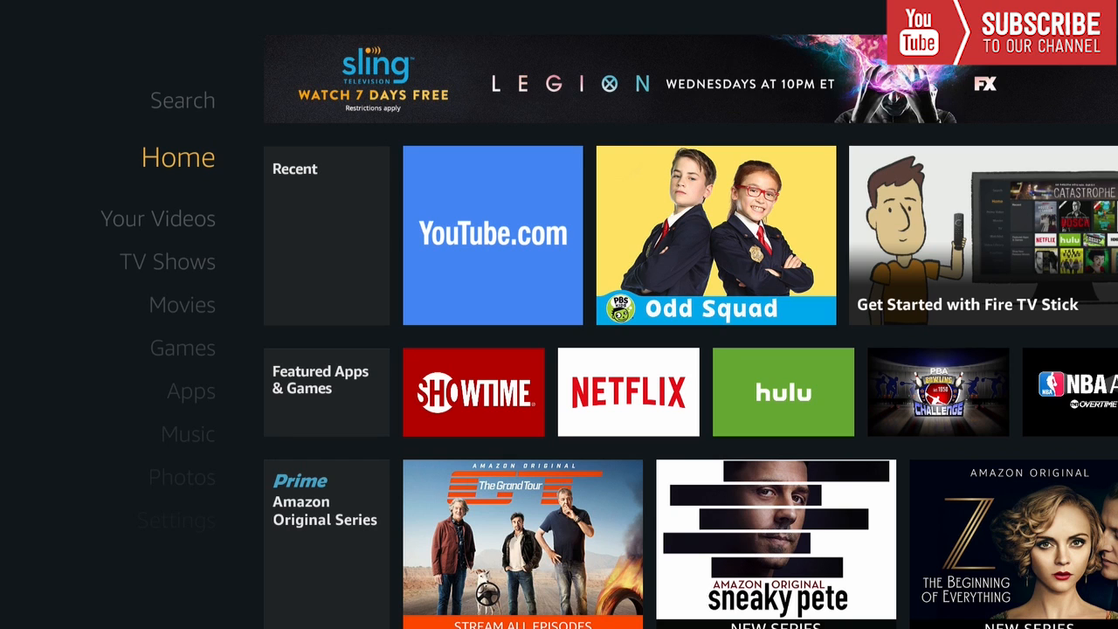
- In Developer options, turn ADB debugging ON and allow Apps from Unknown Sources
left_click(174, 520)
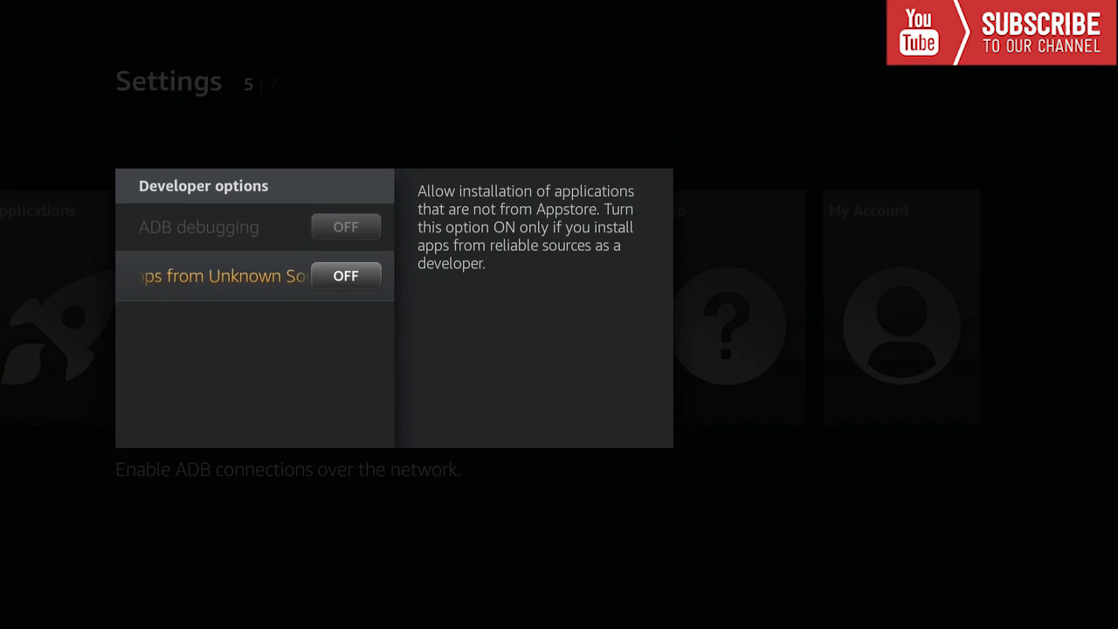
key("up")
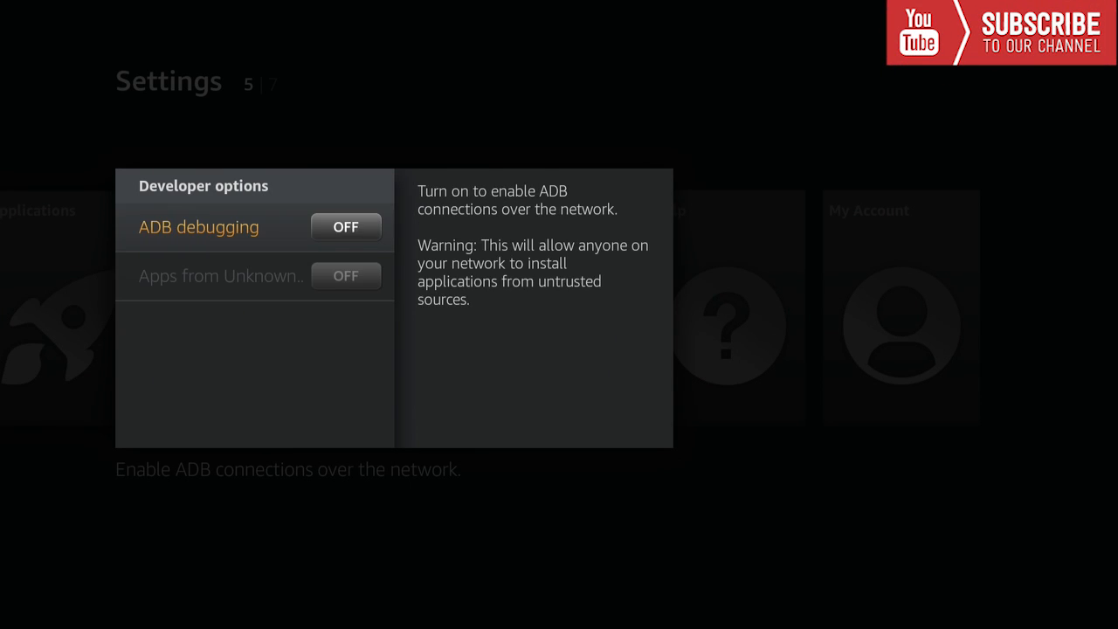
left_click(346, 227)
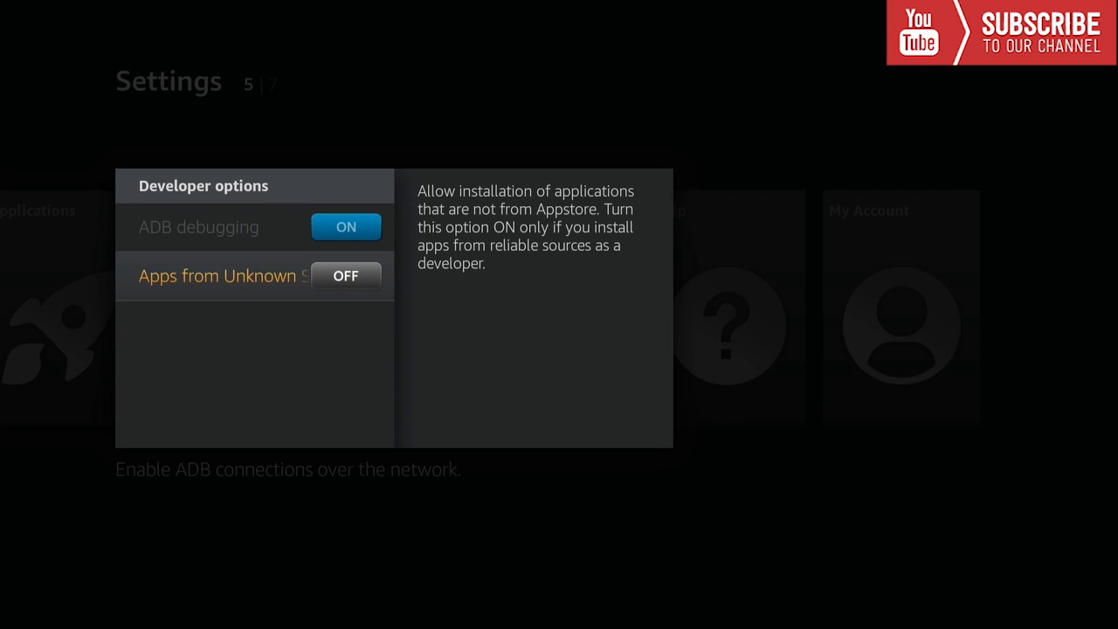
left_click(346, 276)
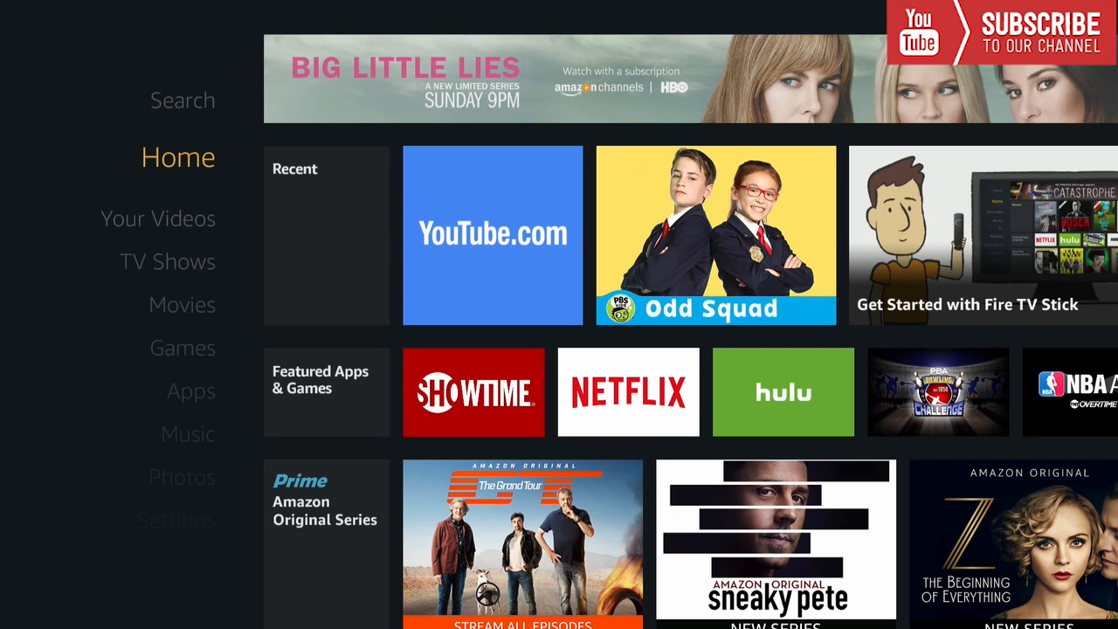
- Find FireDL through search under Apps & Games and download it
left_click(182, 99)
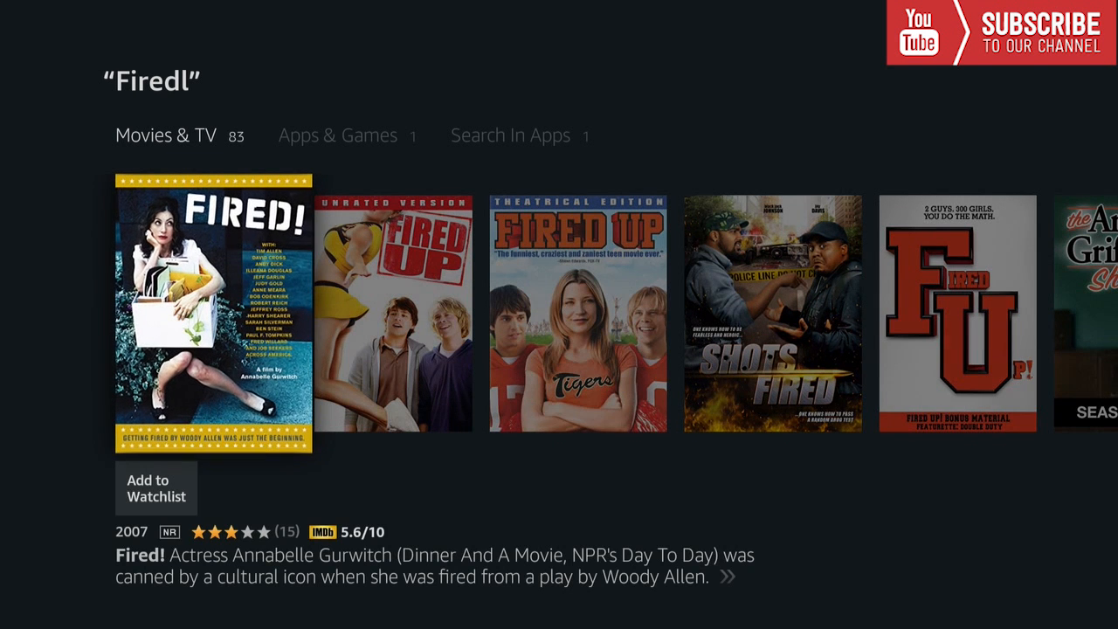
left_click(337, 135)
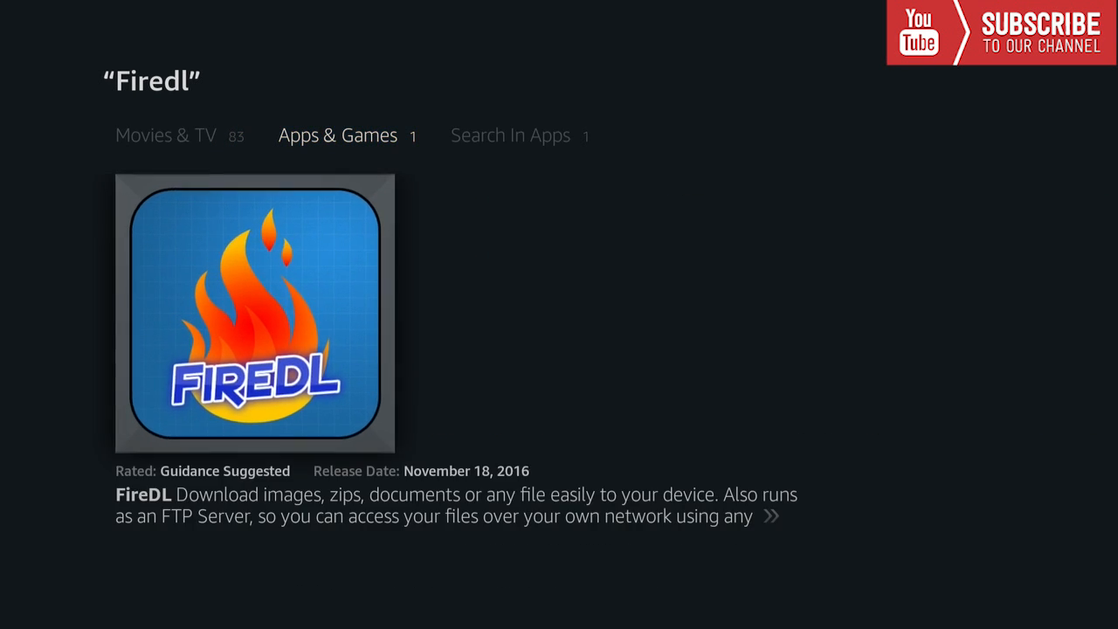
left_click(255, 315)
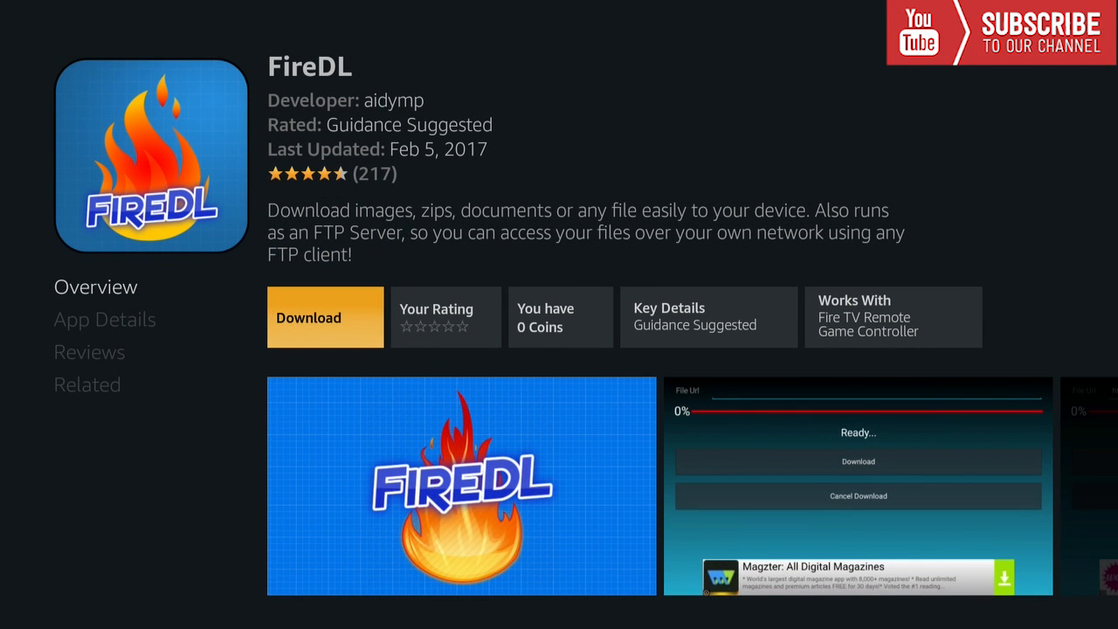
left_click(325, 318)
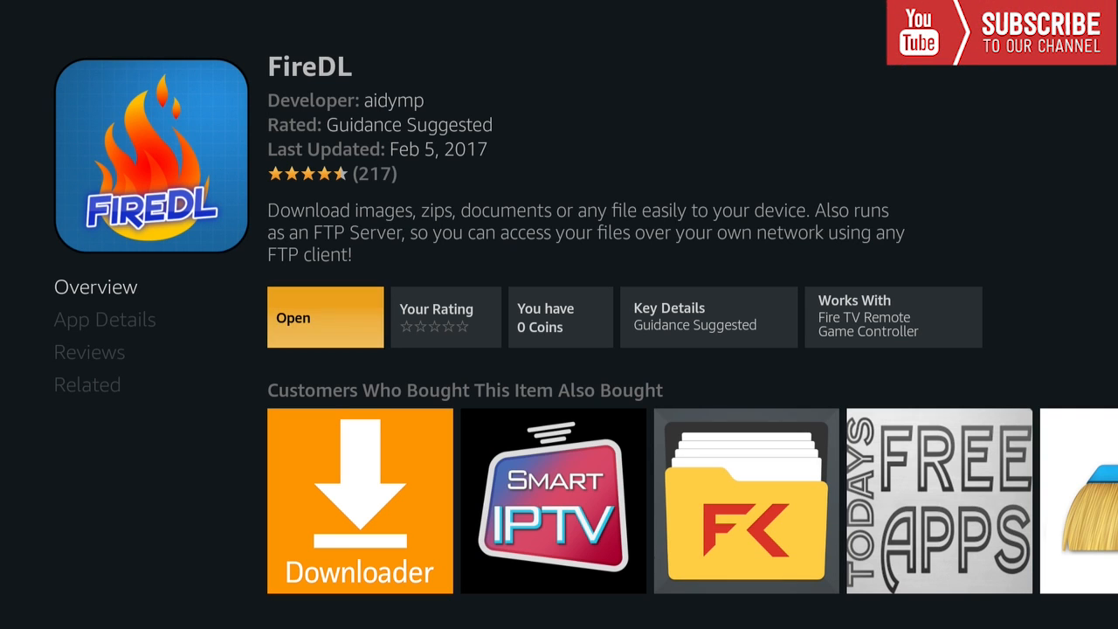
- Launch the newly installed FireDL from its app page
left_click(325, 318)
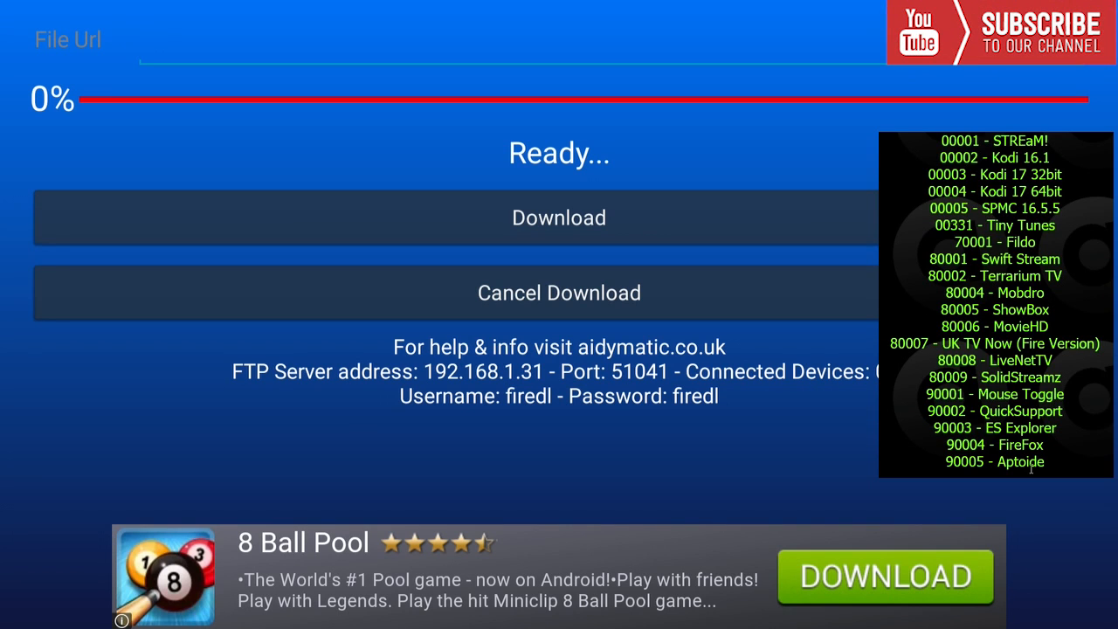
- Download STREaM! by shortcut code 00001, install it and delete its APK file
type("000")
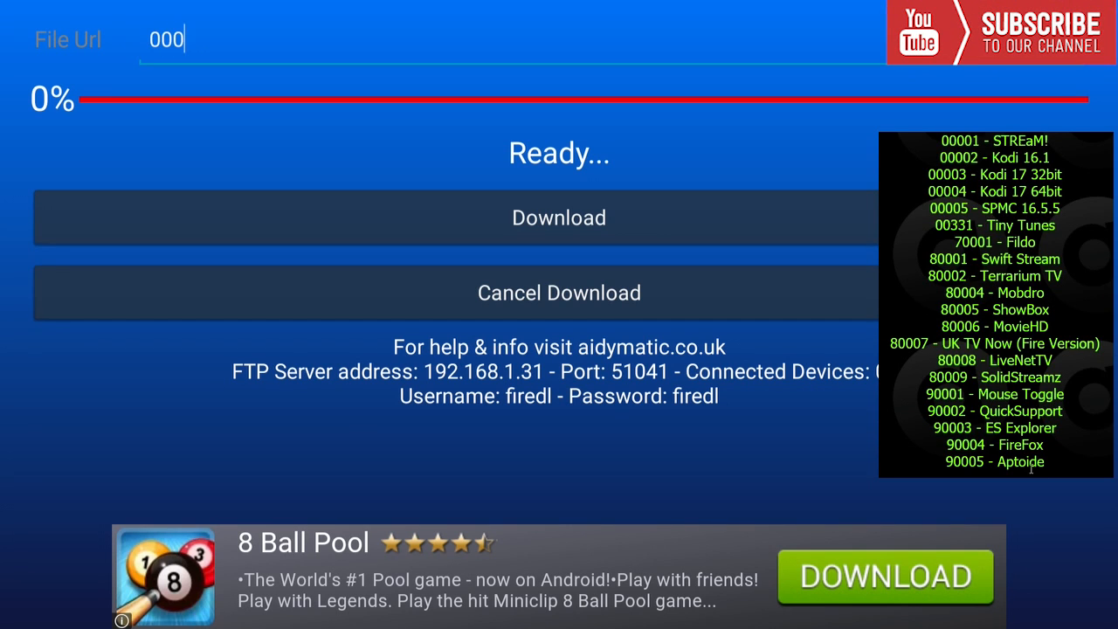
type("http://aidymatic.co.uk/apps/STREaM2/STREaM.apk")
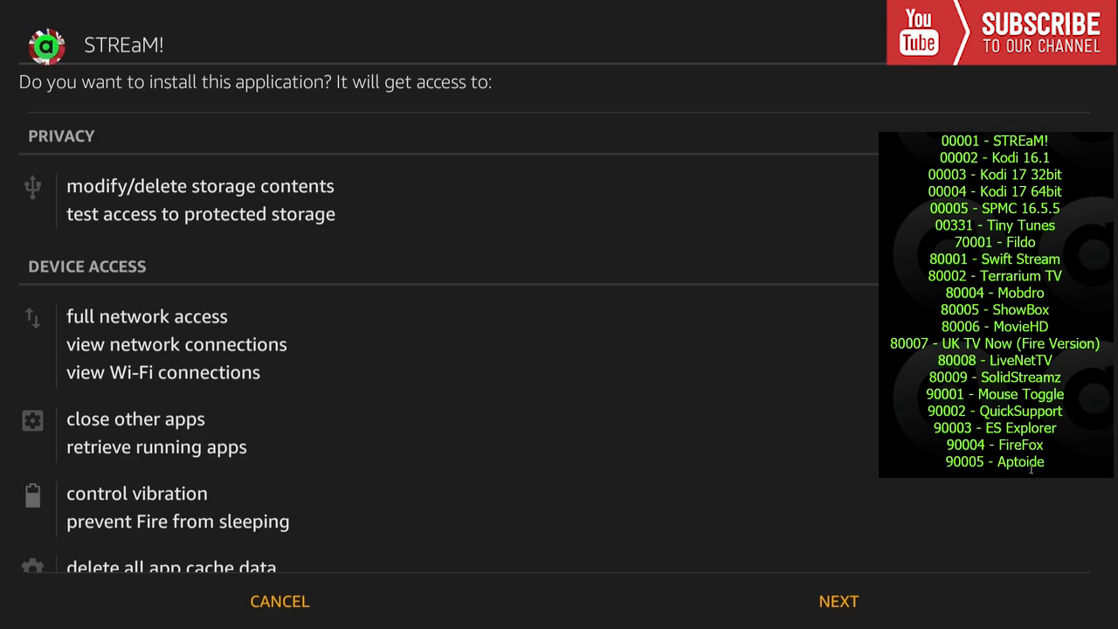
scroll("down", 3)
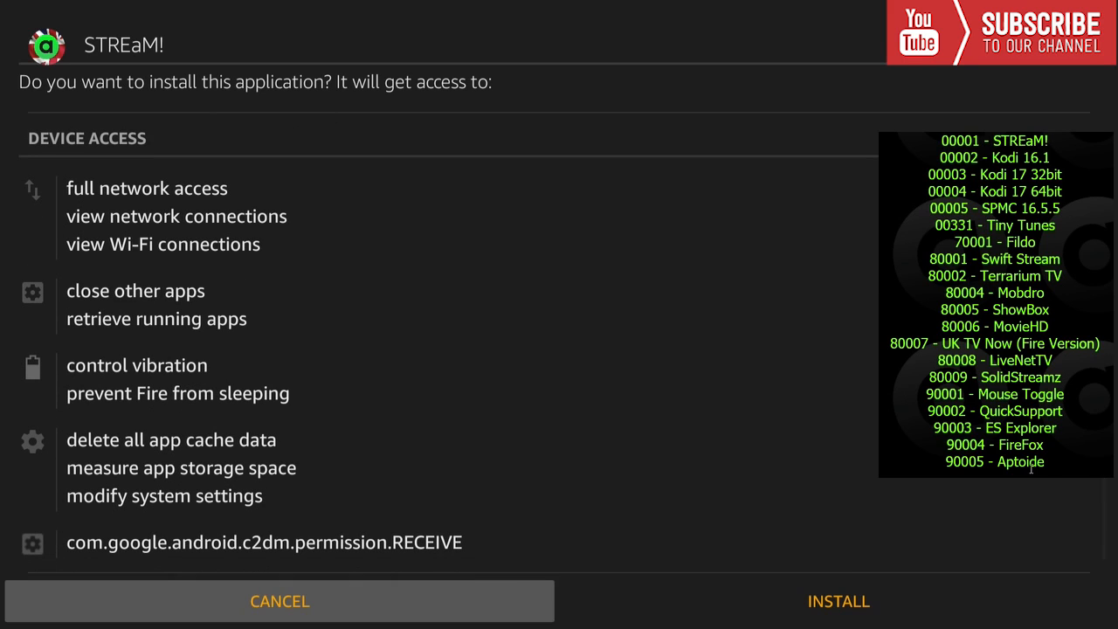
mouse_move(839, 601)
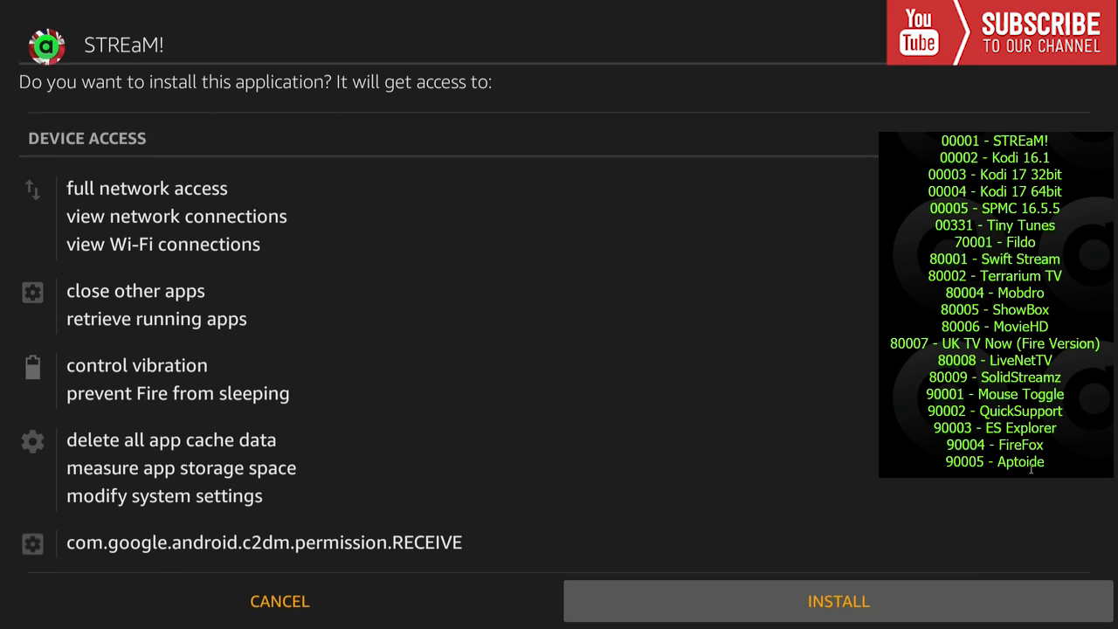
left_click(837, 601)
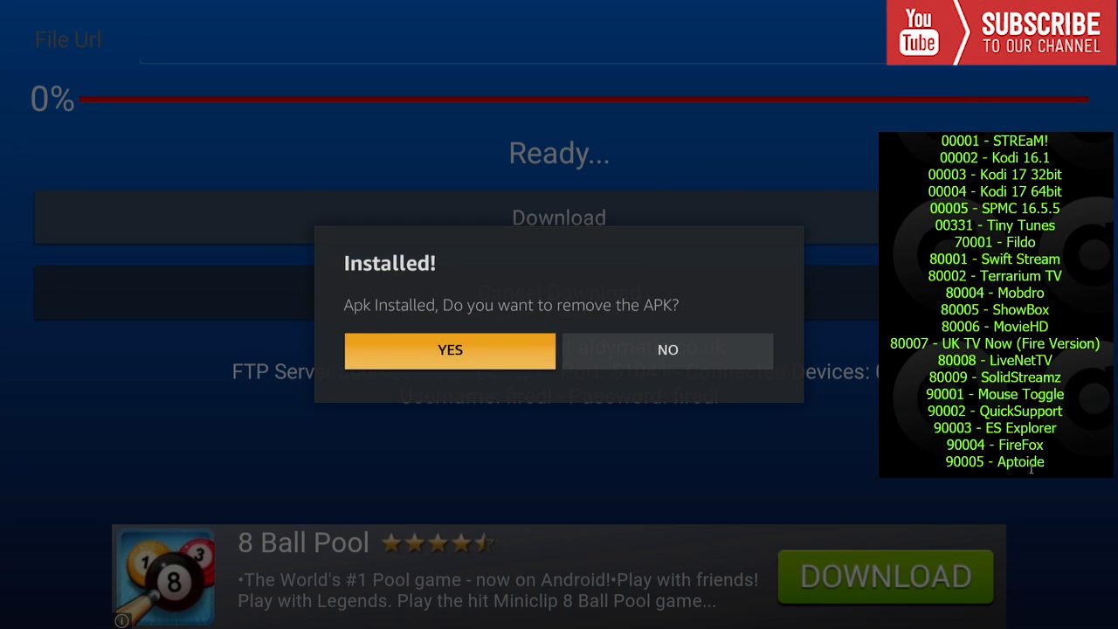
left_click(449, 350)
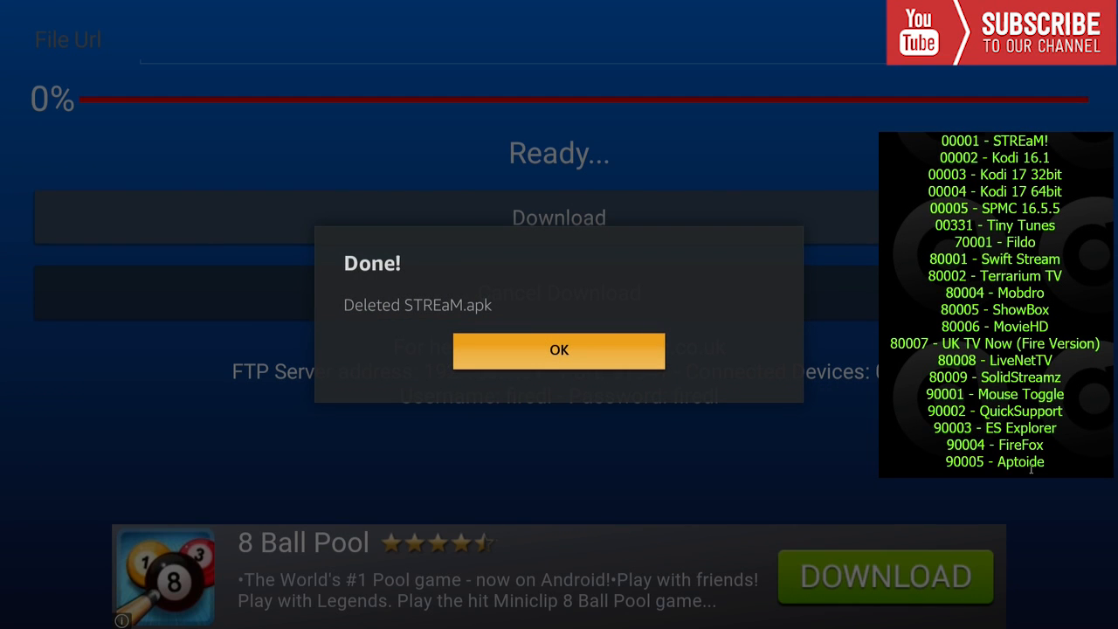
left_click(559, 349)
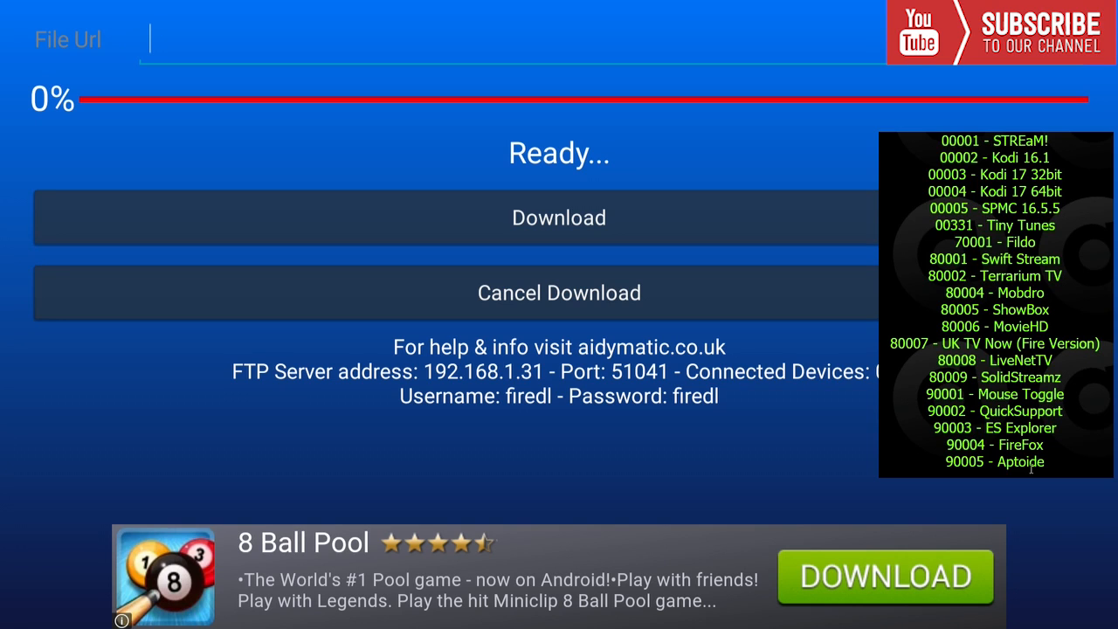
- Download Kodi 17 by shortcut code 00003, install it and delete its APK file
type("0")
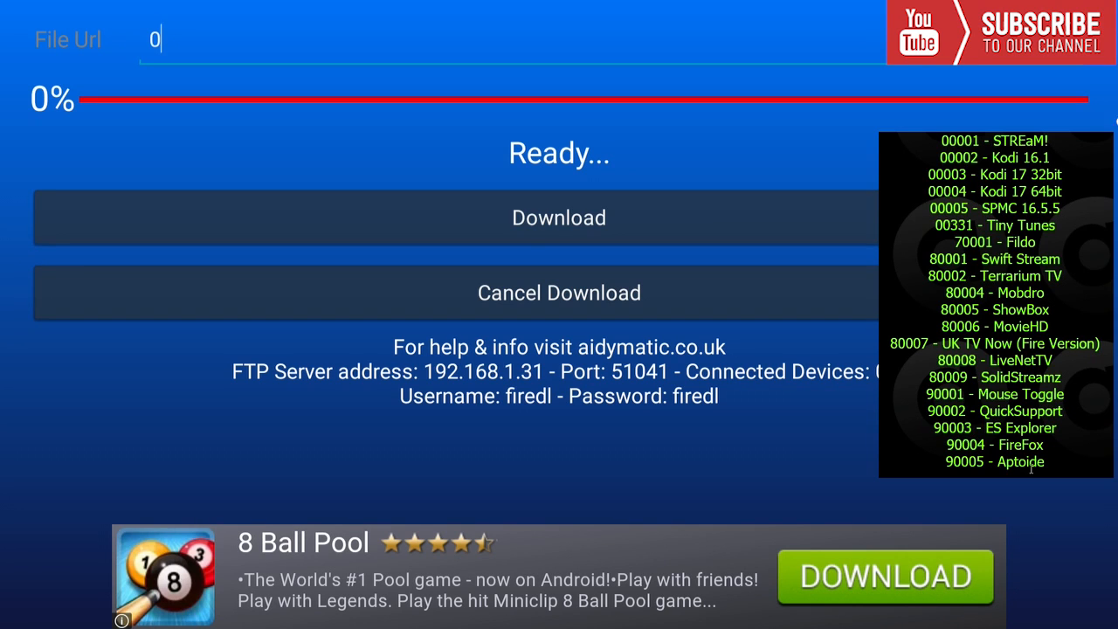
type("http://aidymatic.co.uk/apps/STREaM2/_Apks/kodi-17.0-Krypton-armeabi-v7a.apk")
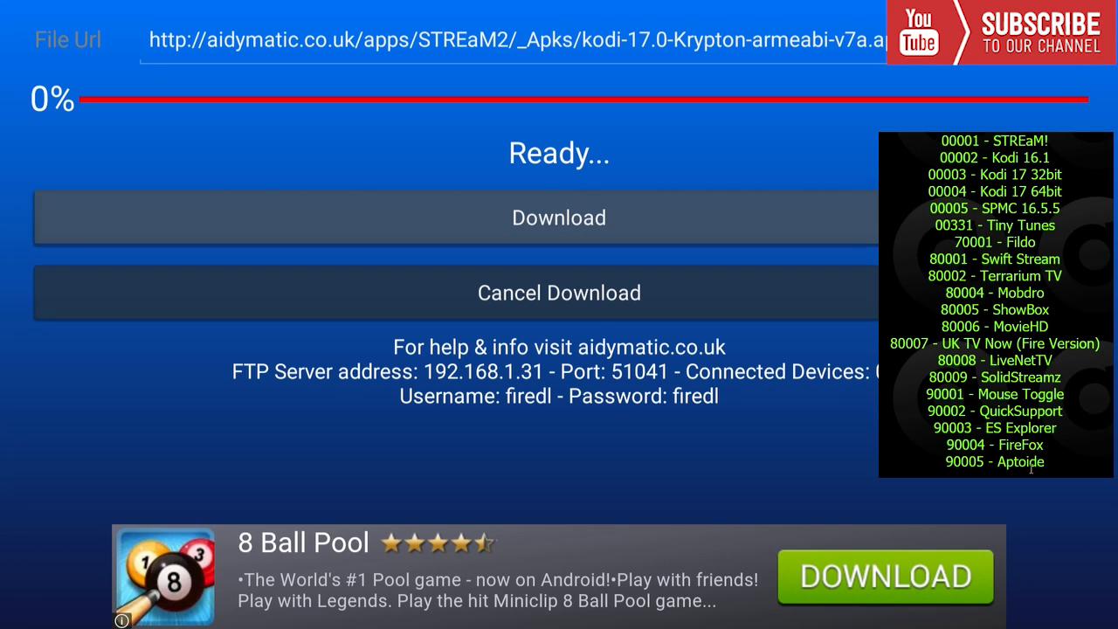
left_click(559, 216)
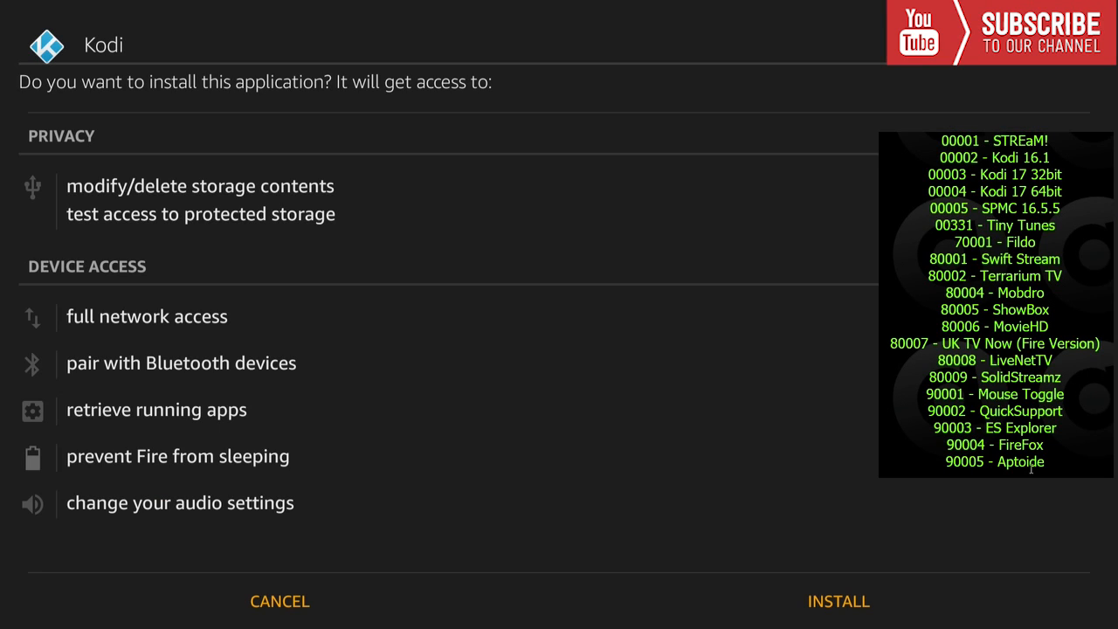
left_click(837, 601)
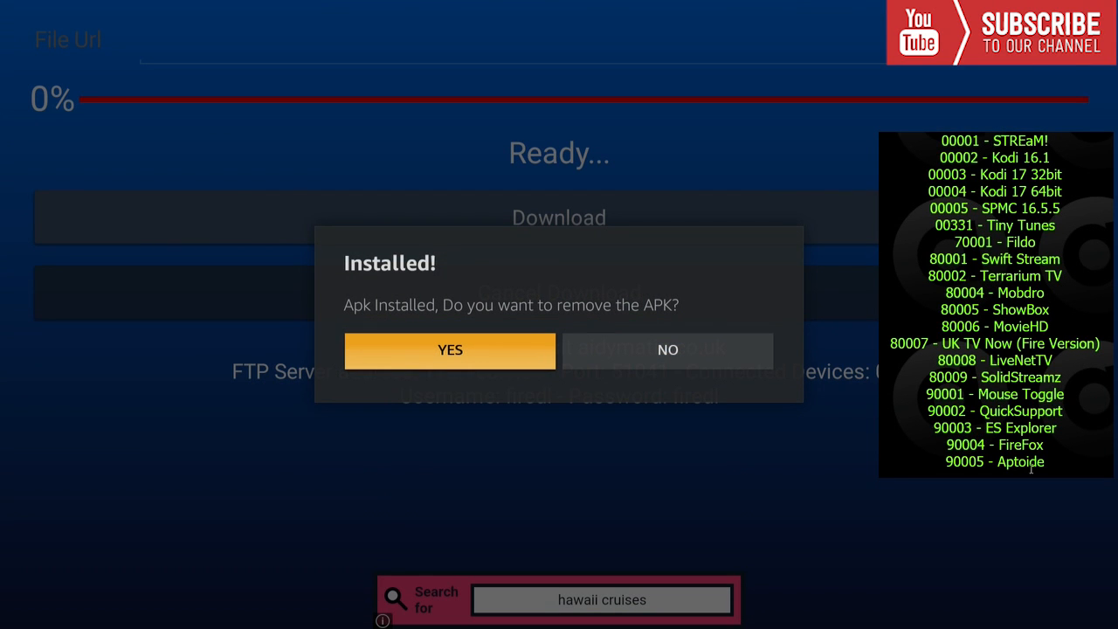
left_click(449, 350)
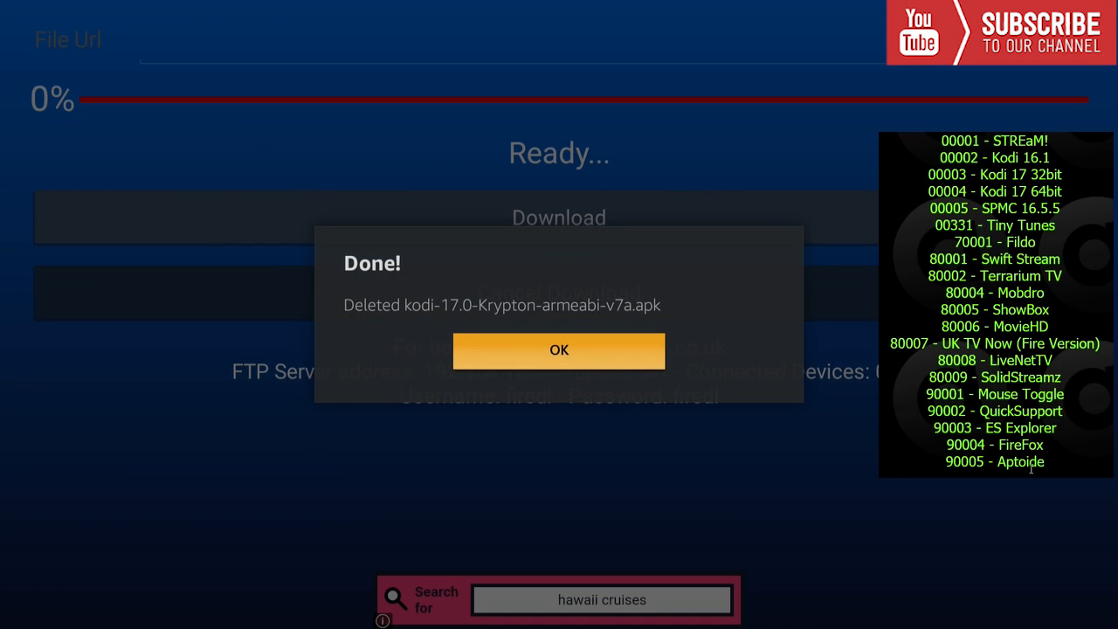
left_click(560, 350)
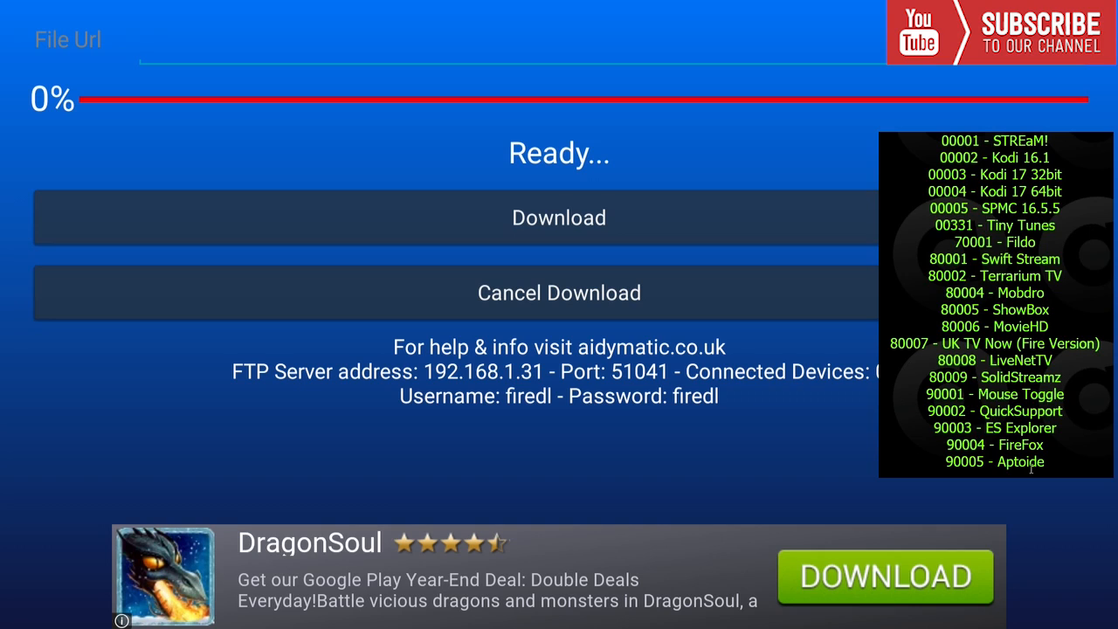
- Download TinyTunes by shortcut code 00331, install it and finish with Done
type("00")
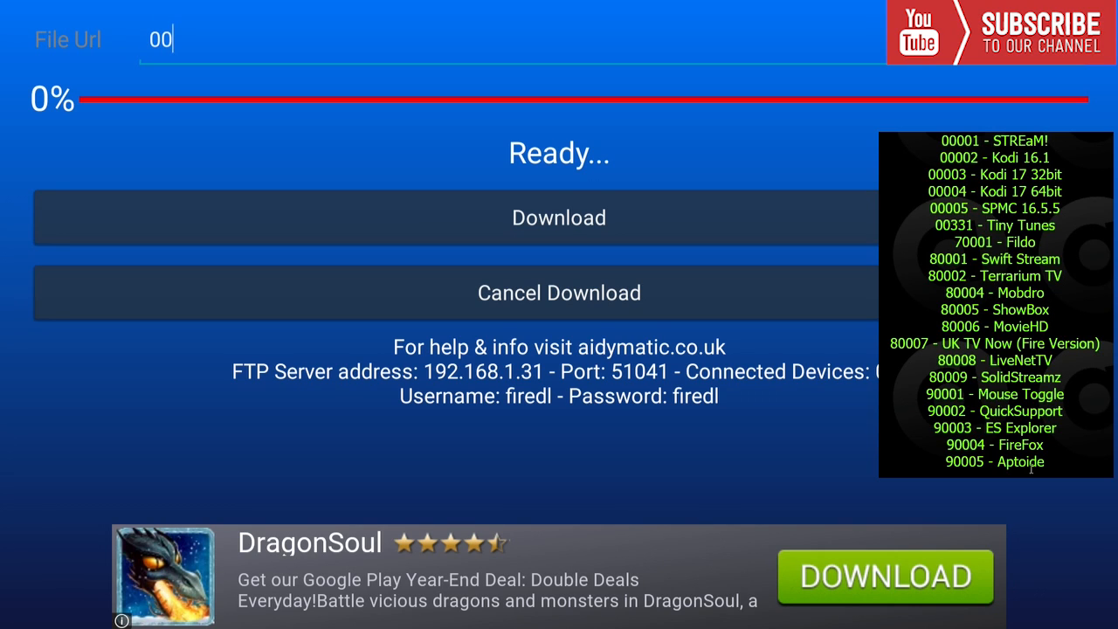
type("http://aidymatic.co.uk/apps/STREaM2/_Apks/TinyTunes_1_6_1.apk")
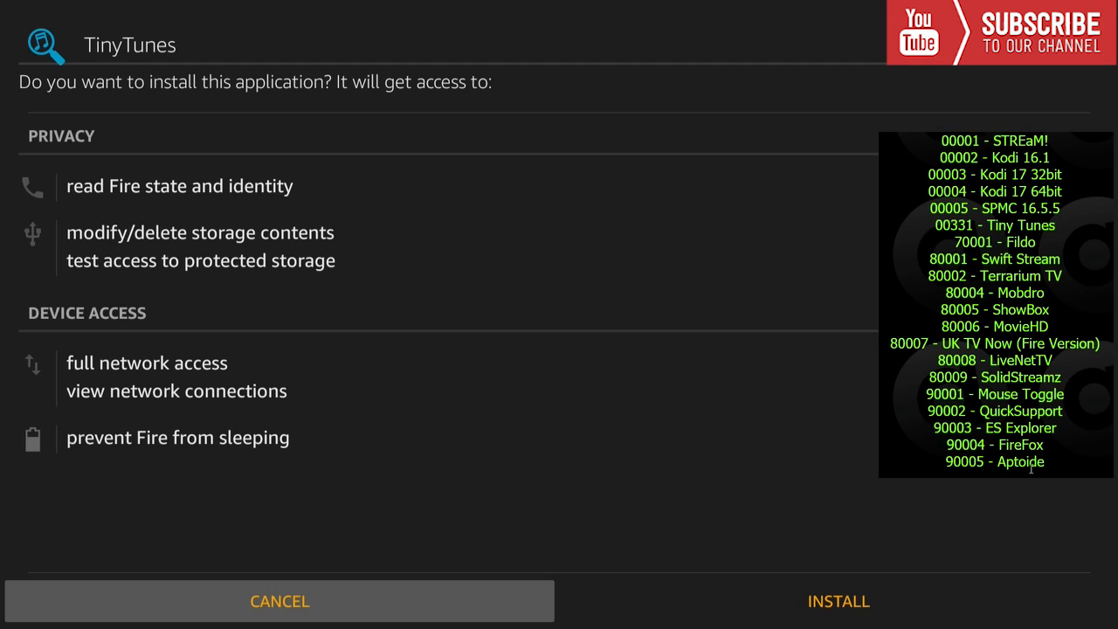
left_click(839, 601)
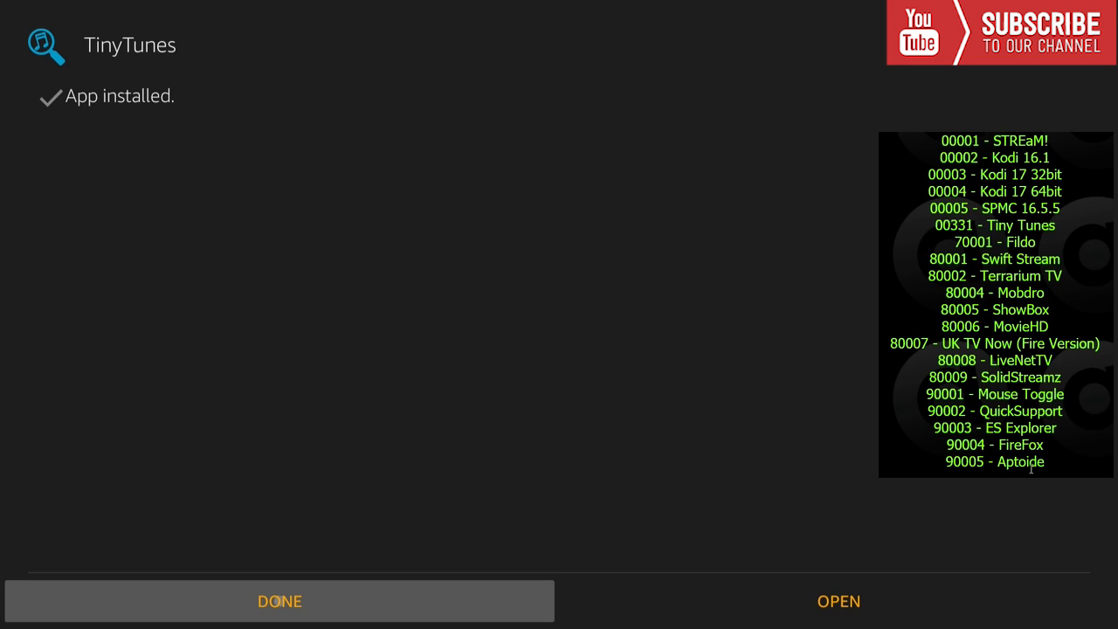
left_click(280, 601)
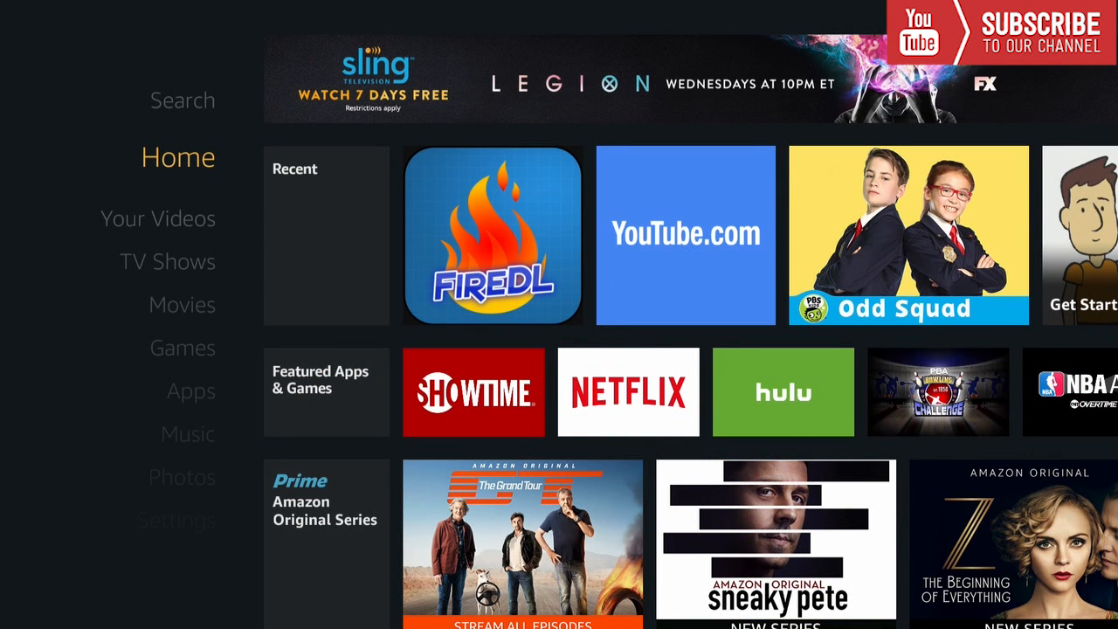